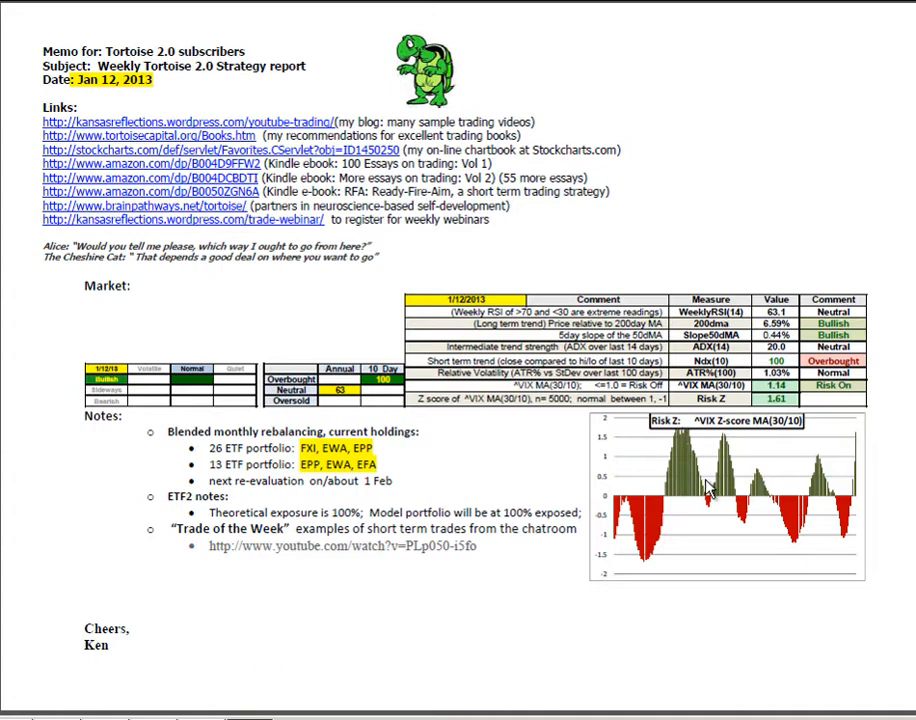
{"action": "mouse_move", "coordinate": [848, 542]}
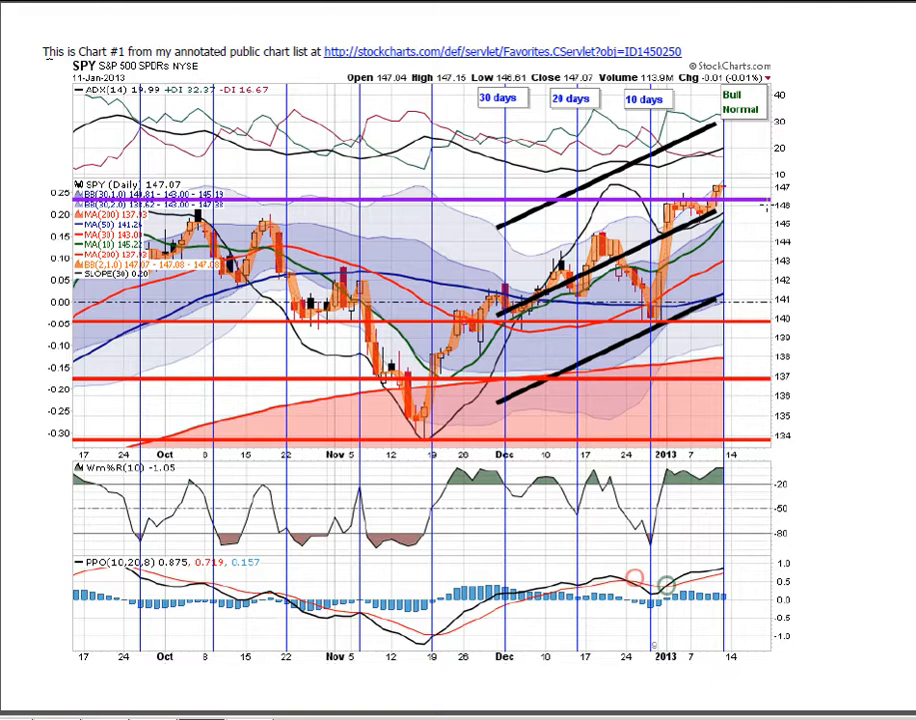
{"action": "mouse_move", "coordinate": [768, 204]}
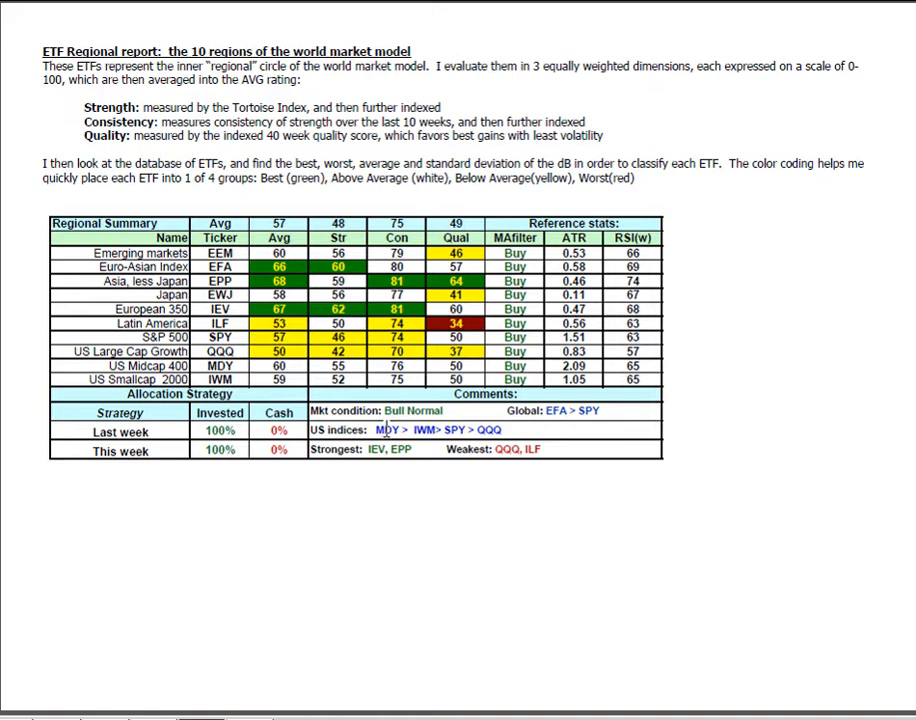
{"action": "mouse_move", "coordinate": [364, 472]}
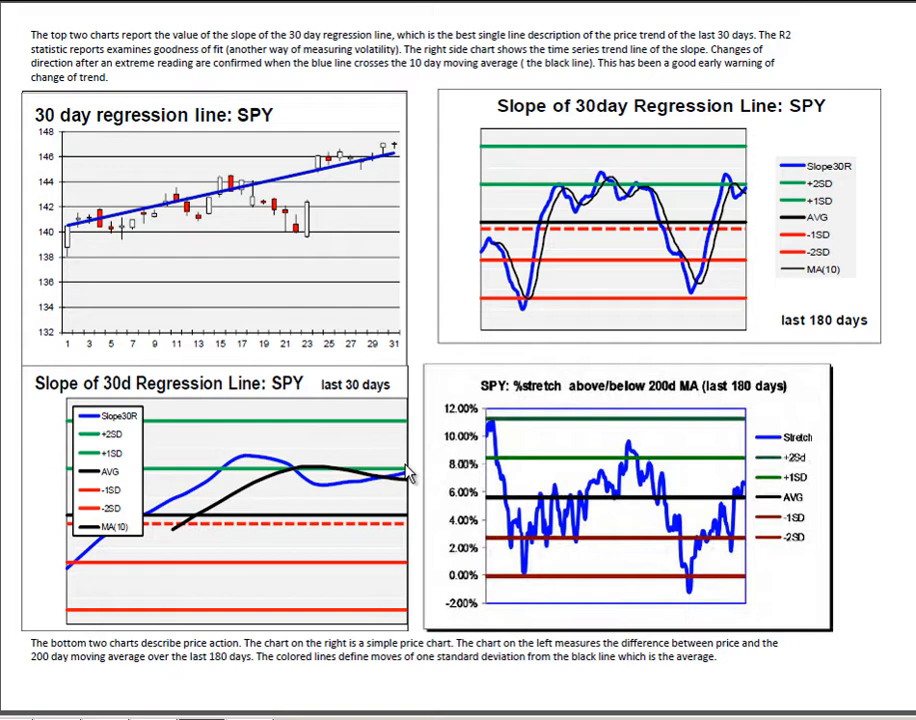
{"action": "mouse_move", "coordinate": [564, 204]}
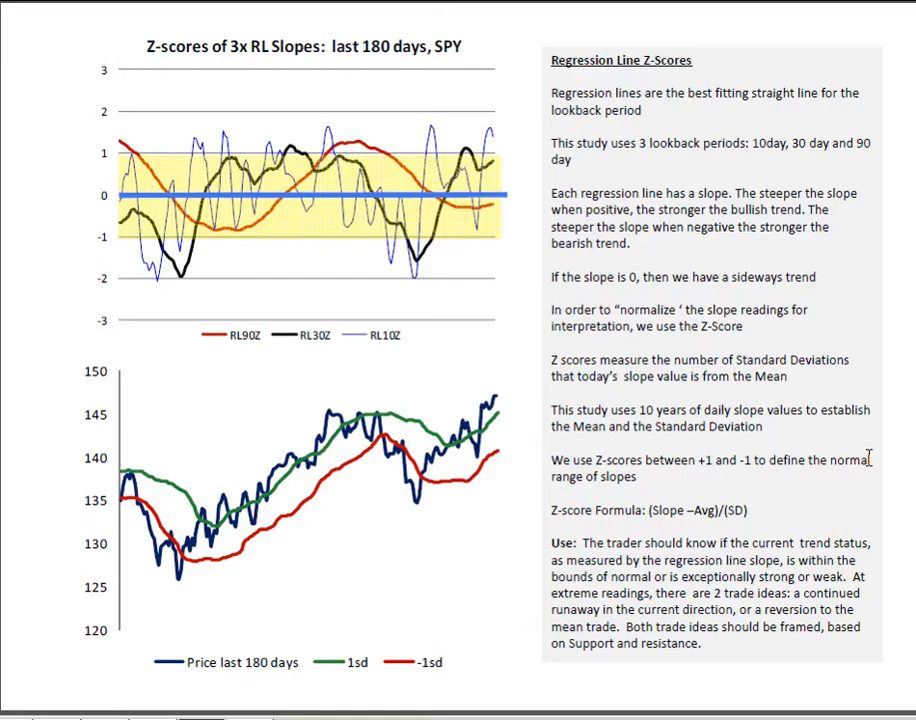
{"action": "mouse_move", "coordinate": [530, 168]}
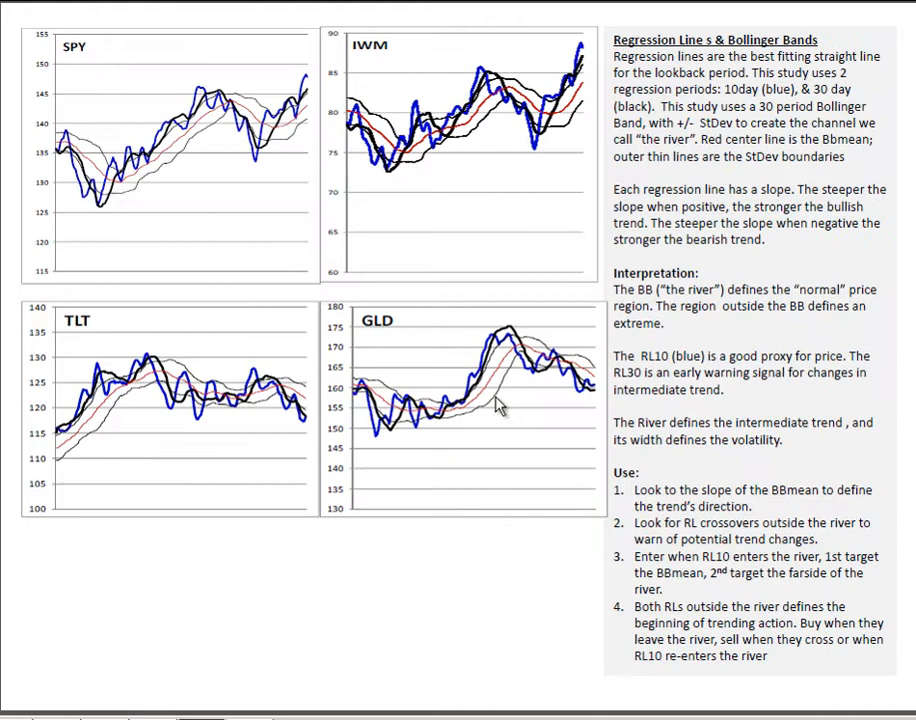
{"action": "mouse_move", "coordinate": [528, 398]}
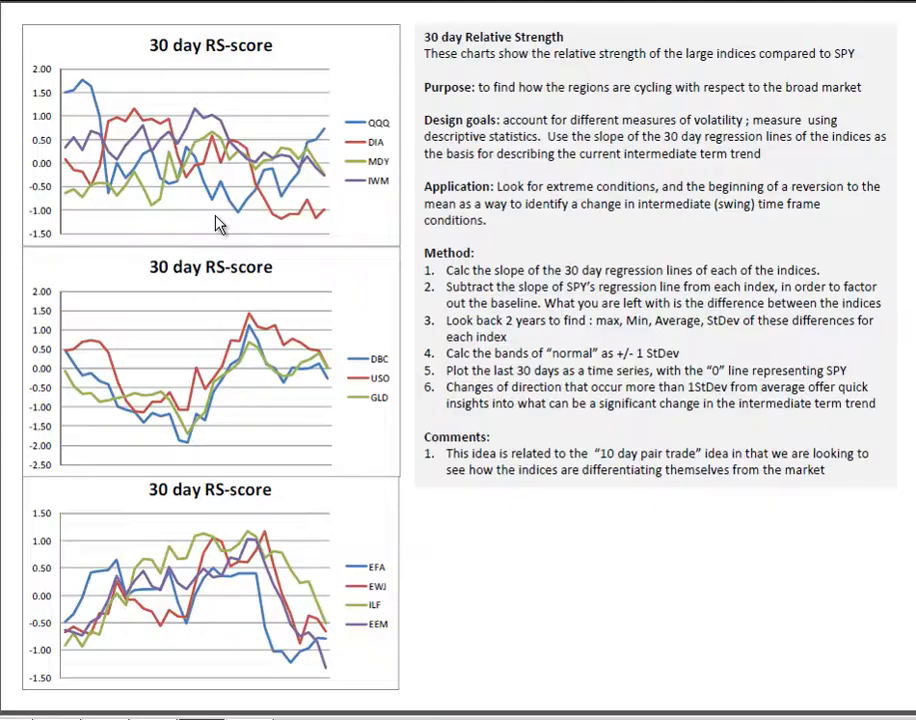
{"action": "mouse_move", "coordinate": [268, 608]}
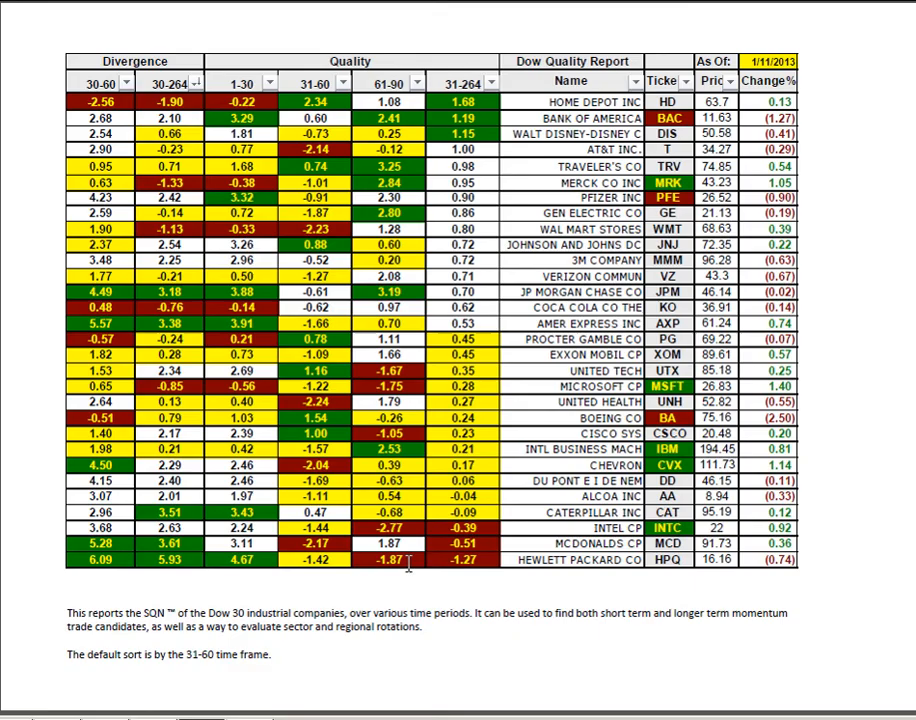
{"action": "mouse_move", "coordinate": [848, 84]}
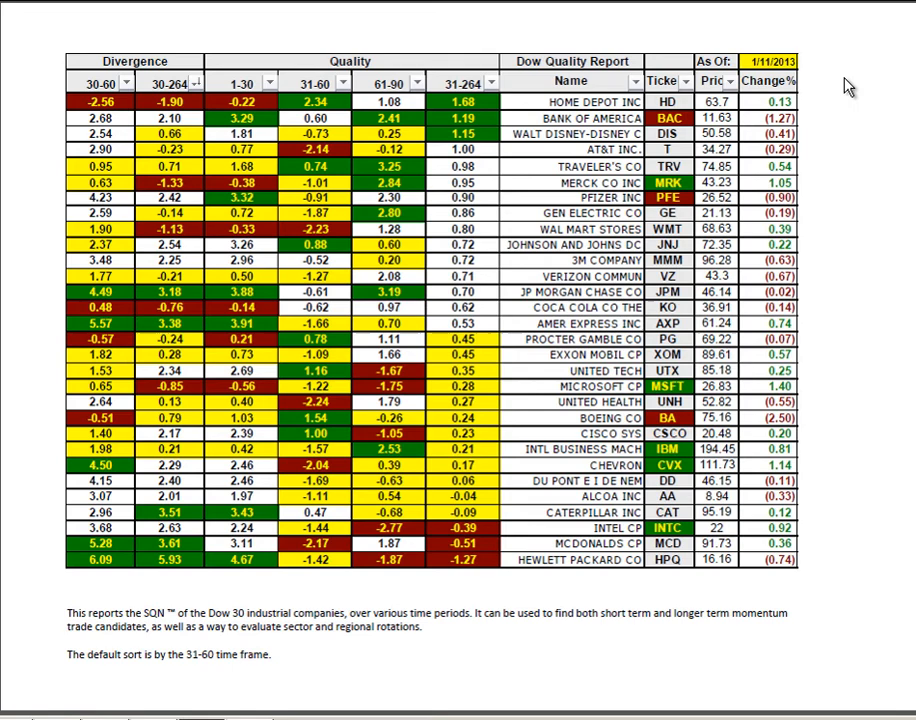